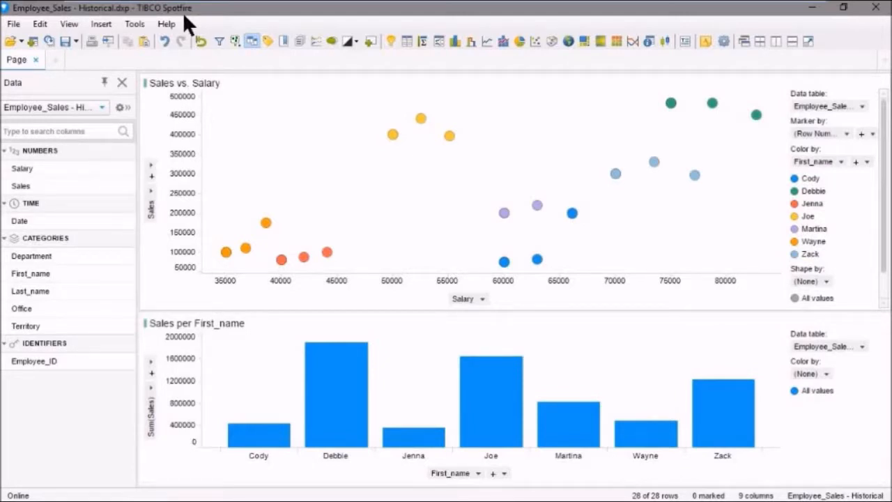
mouse_move(268, 70)
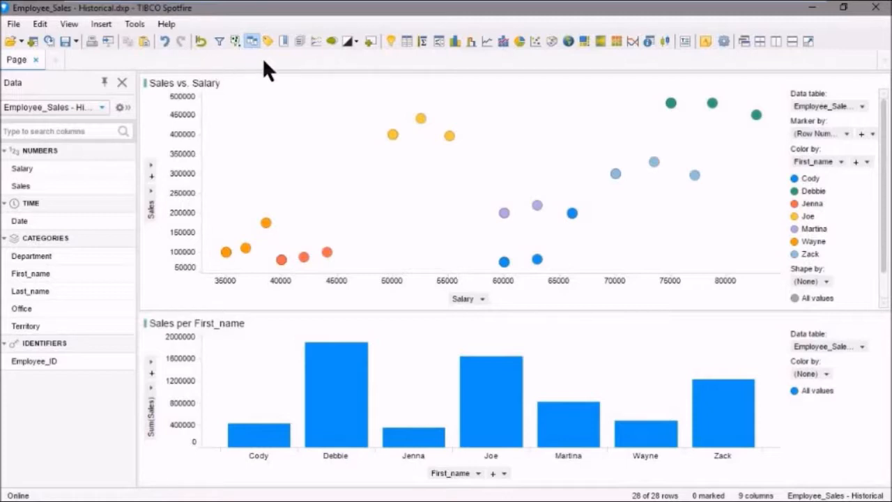
mouse_move(266, 42)
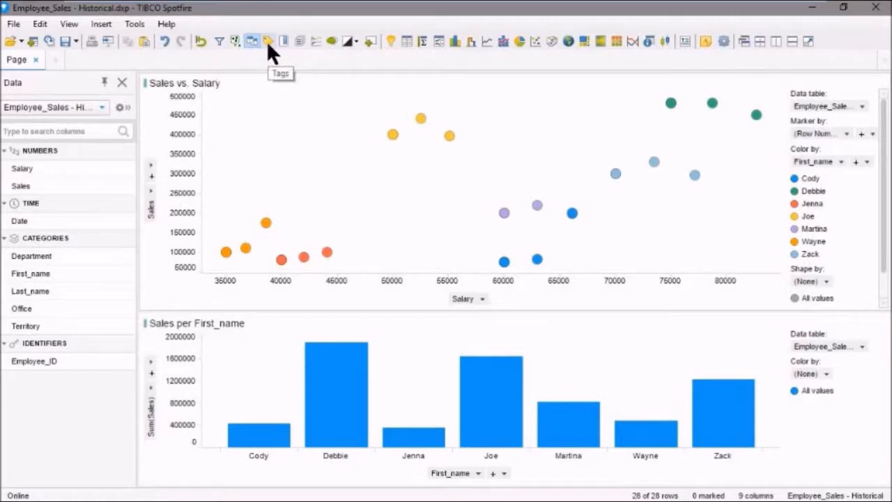
mouse_move(69, 50)
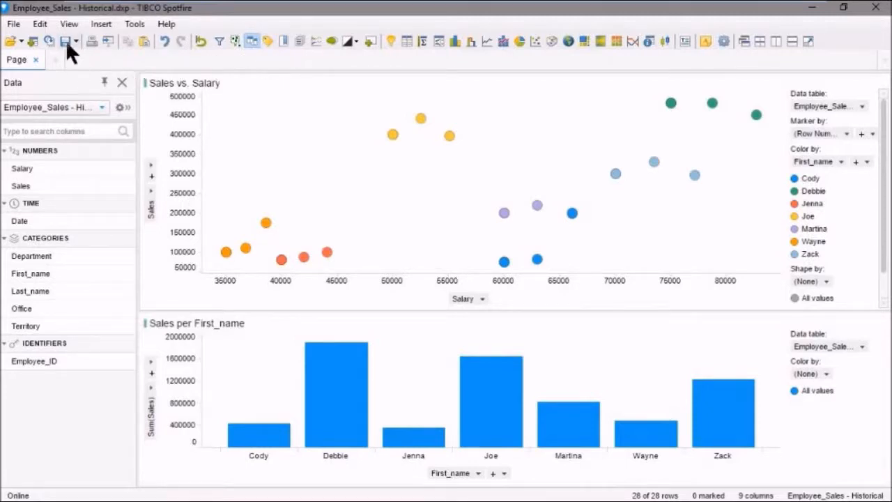
Show the Tags panel from the View menu.
left_click(68, 24)
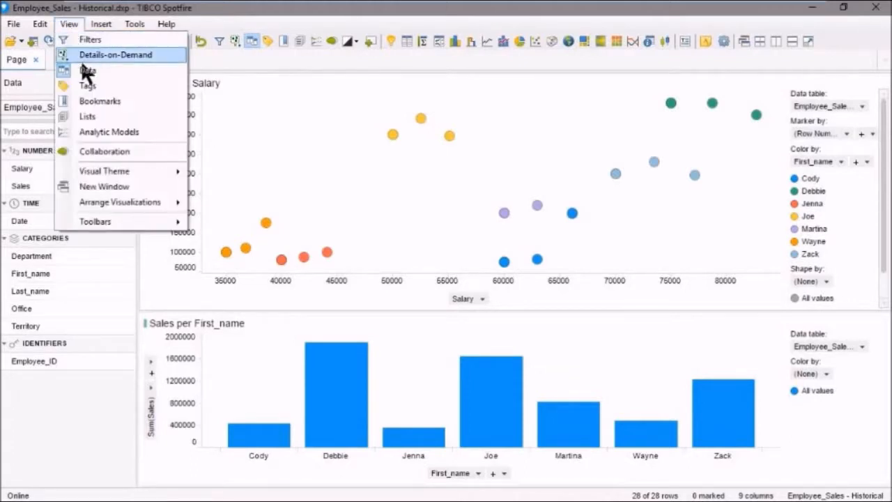
left_click(87, 70)
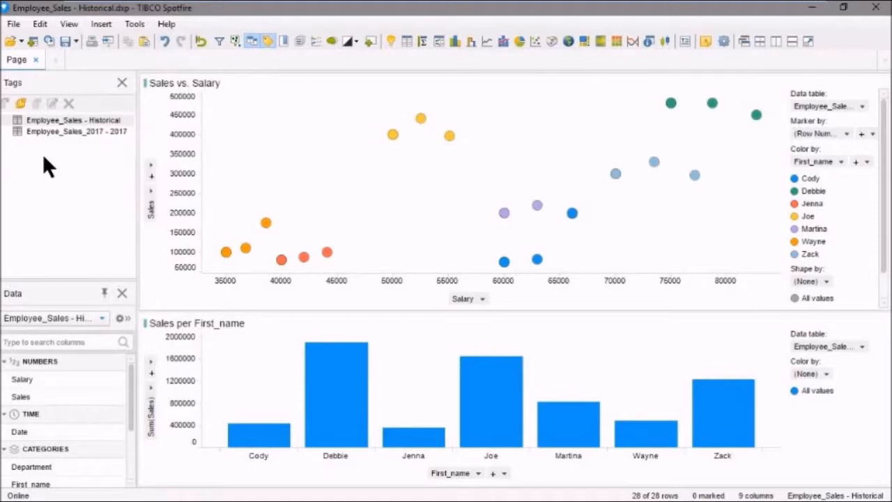
mouse_move(61, 131)
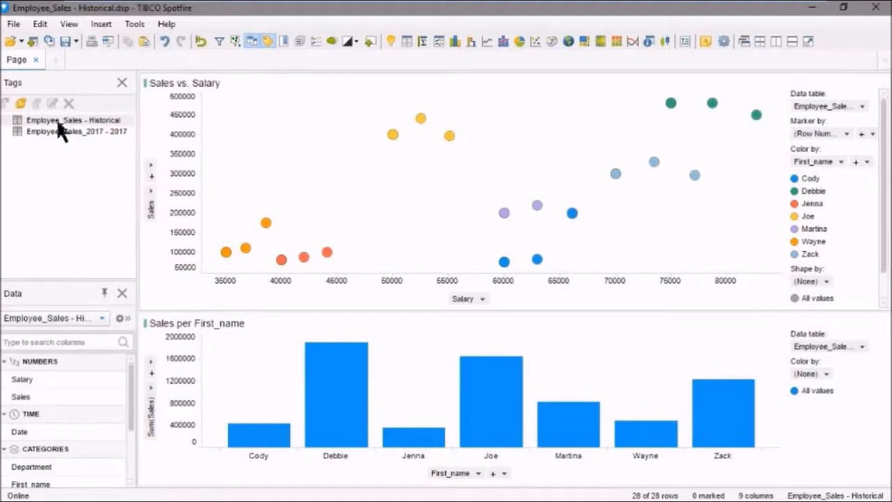
mouse_move(87, 139)
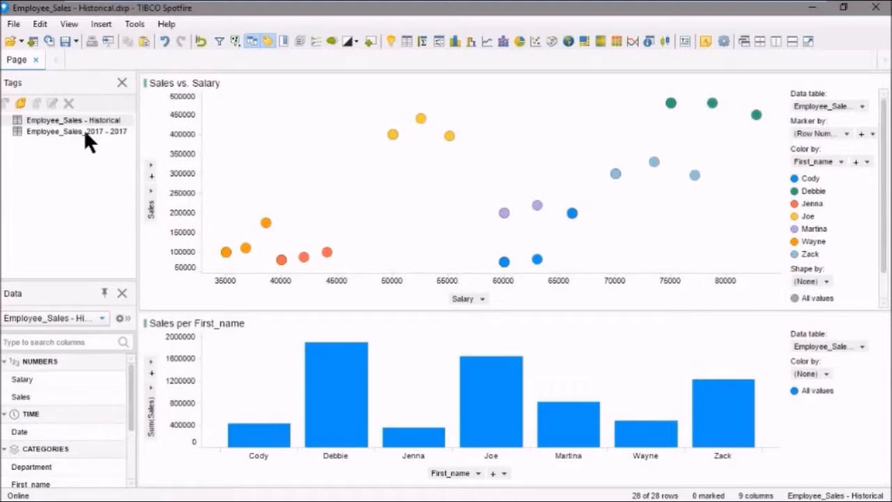
mouse_move(73, 129)
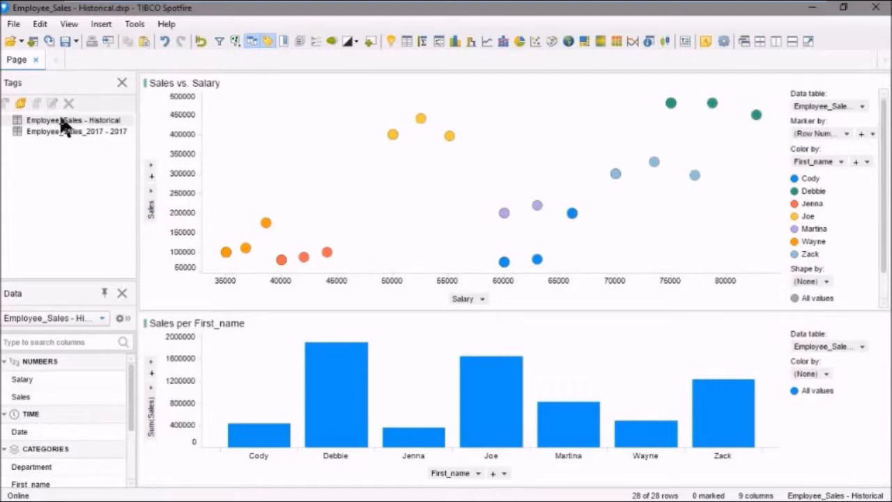
left_click(73, 120)
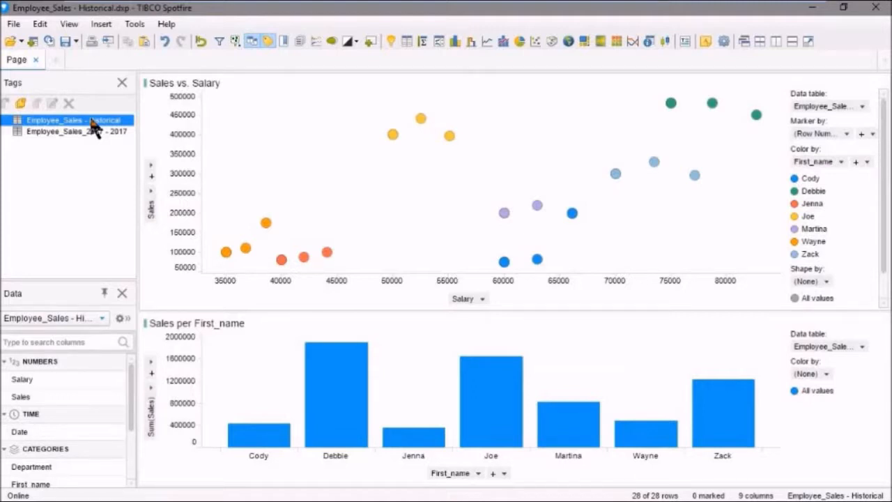
mouse_move(379, 223)
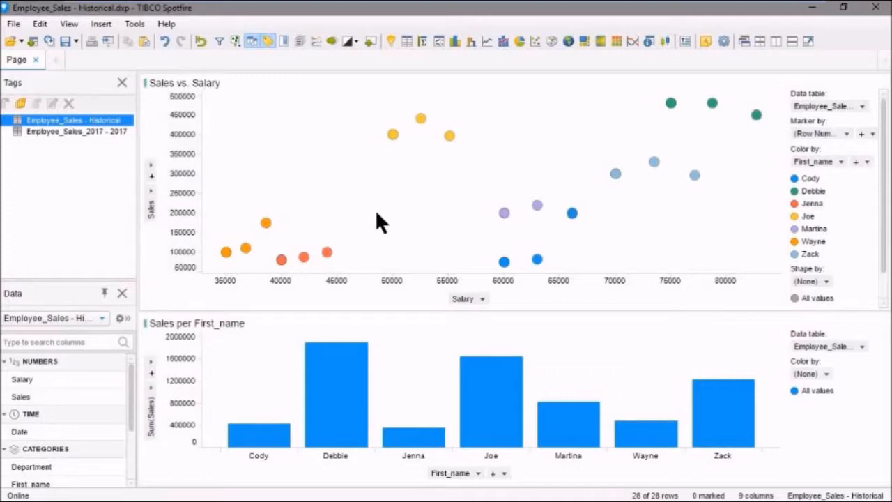
mouse_move(418, 222)
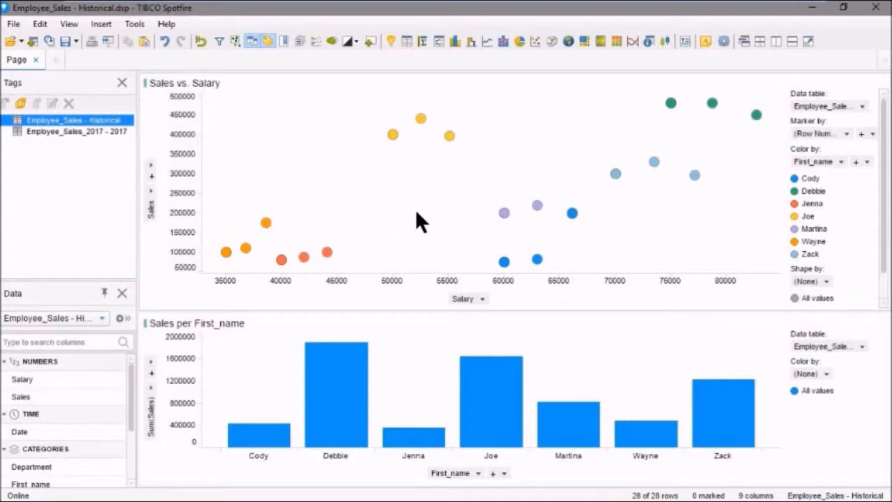
mouse_move(432, 216)
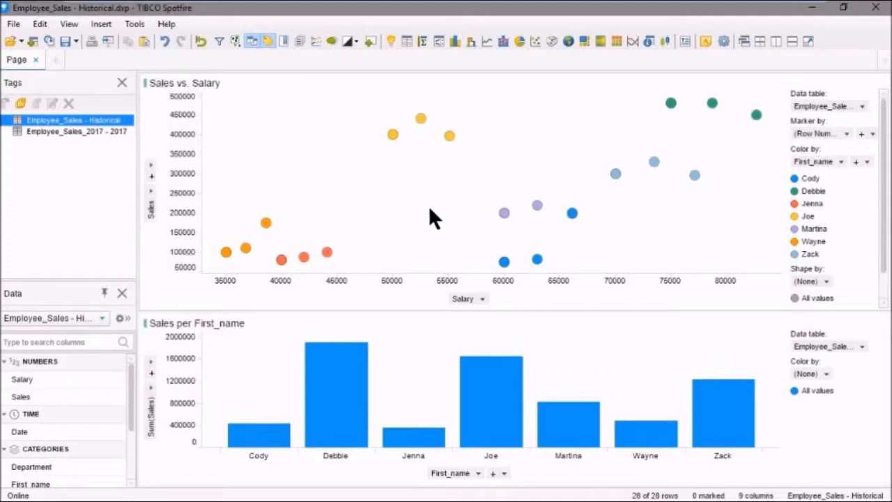
mouse_move(458, 212)
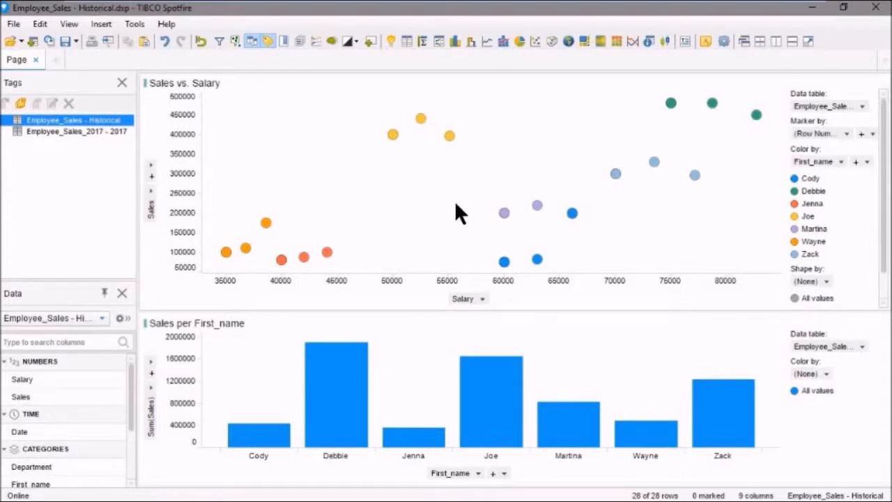
mouse_move(477, 213)
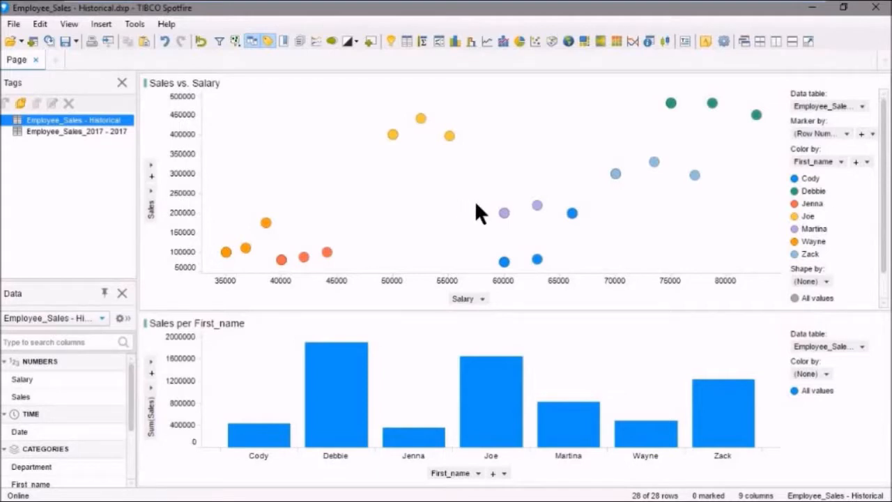
mouse_move(484, 213)
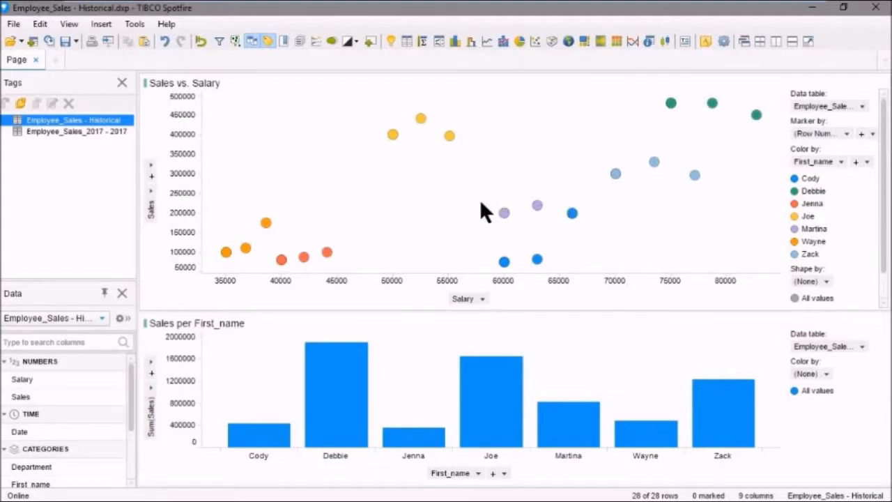
mouse_move(505, 108)
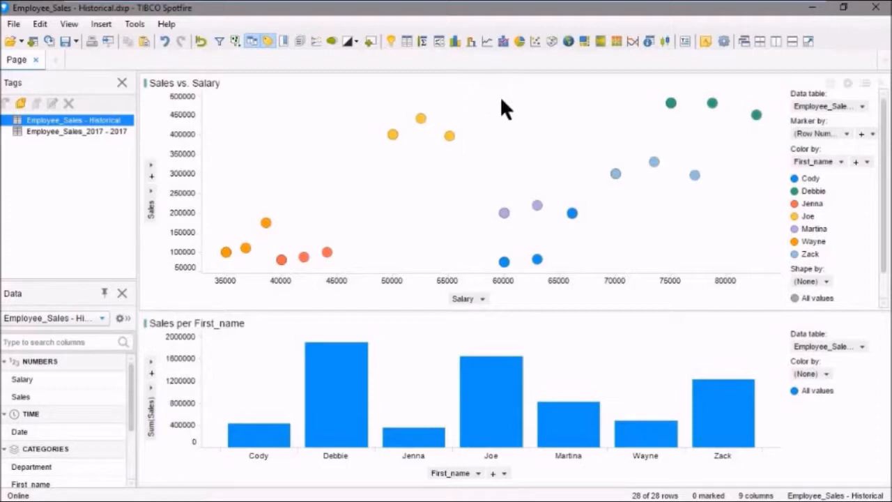
mouse_move(488, 216)
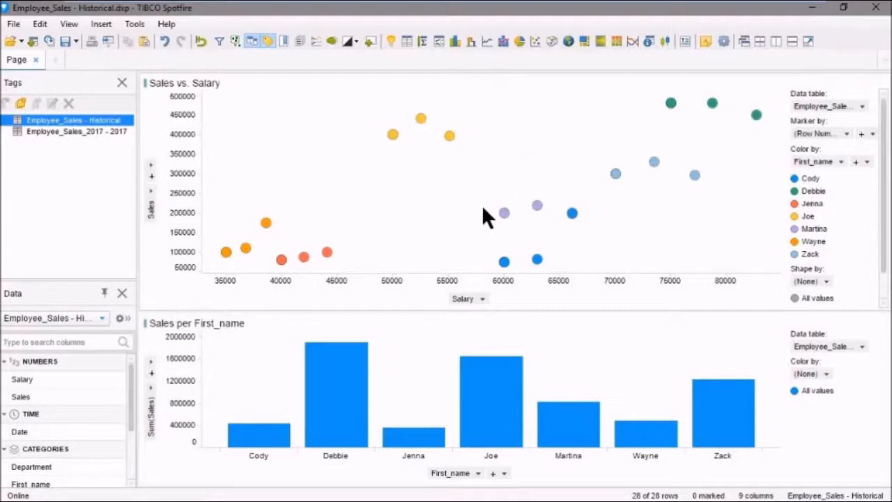
mouse_move(293, 244)
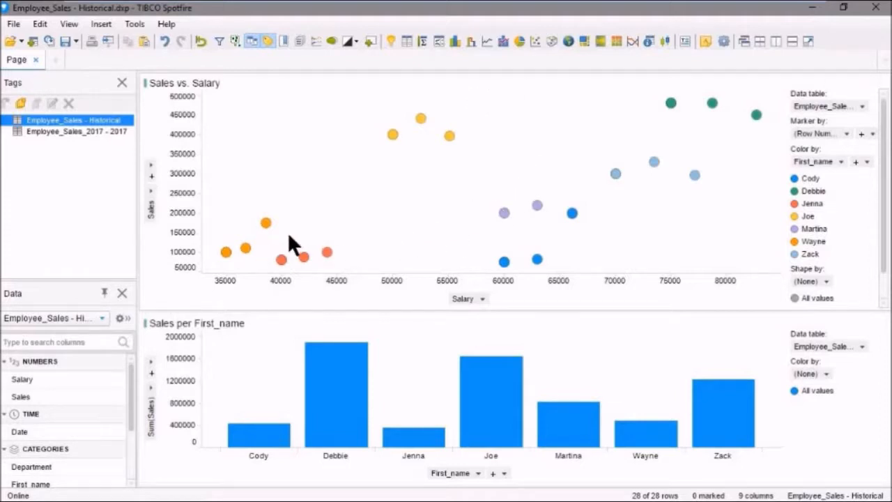
Mark Cody's and Martina's scatter plot points and create a 'Performers' tag collection.
left_click_drag(492, 185, 536, 269)
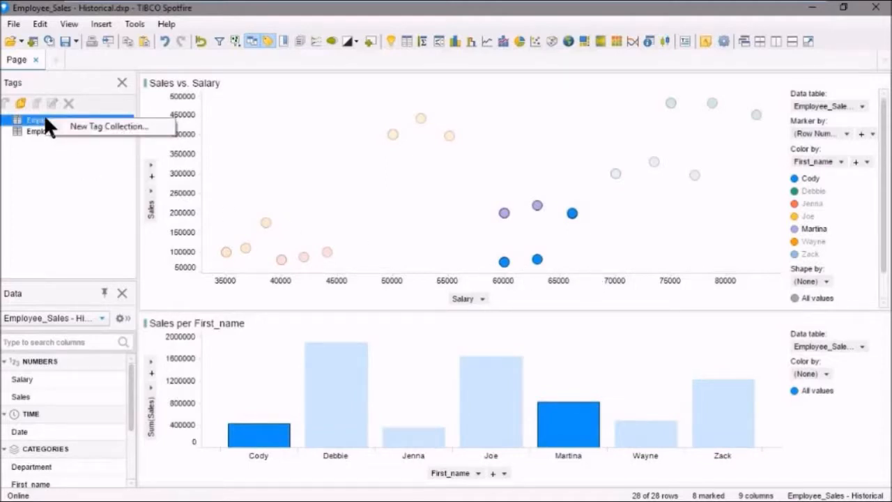
left_click(109, 126)
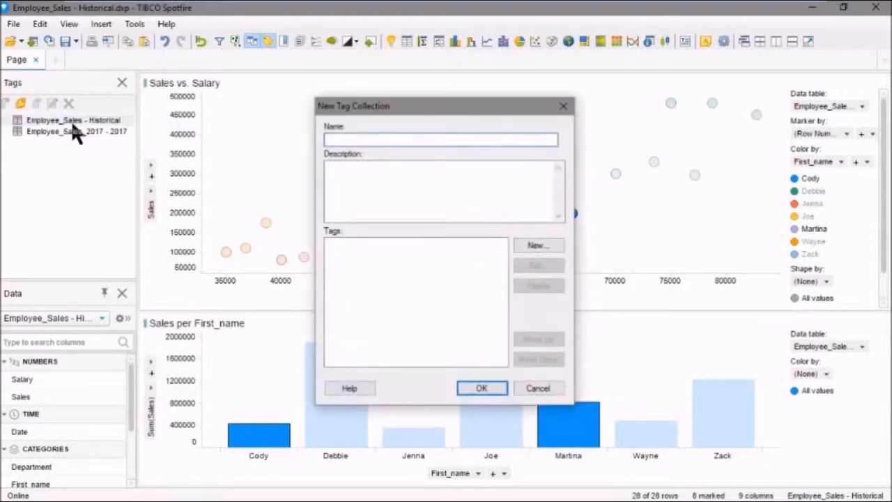
type("Perfor")
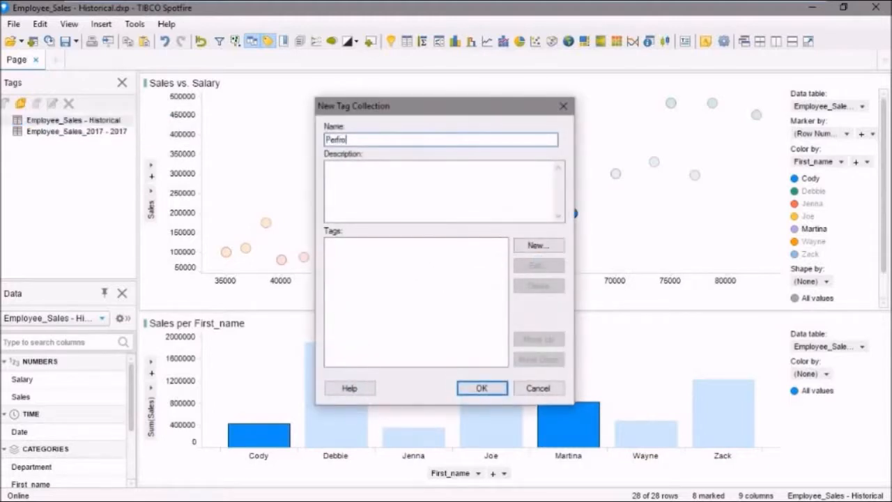
type("mers")
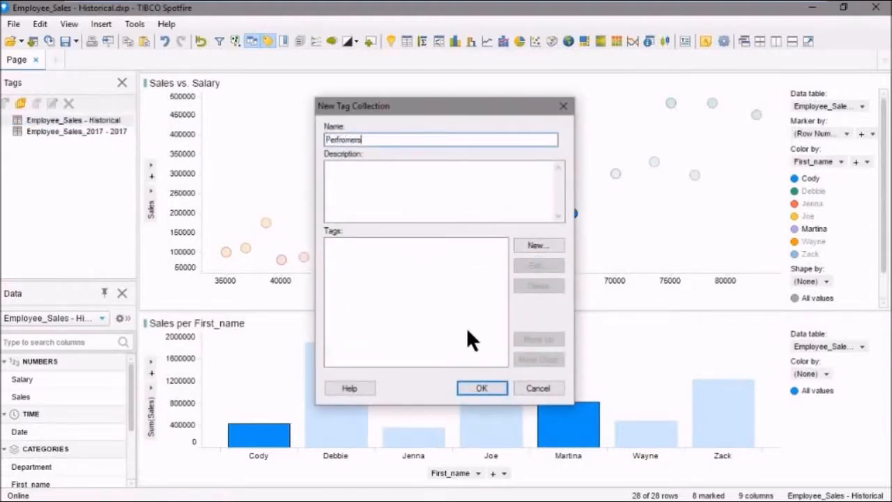
left_click(481, 387)
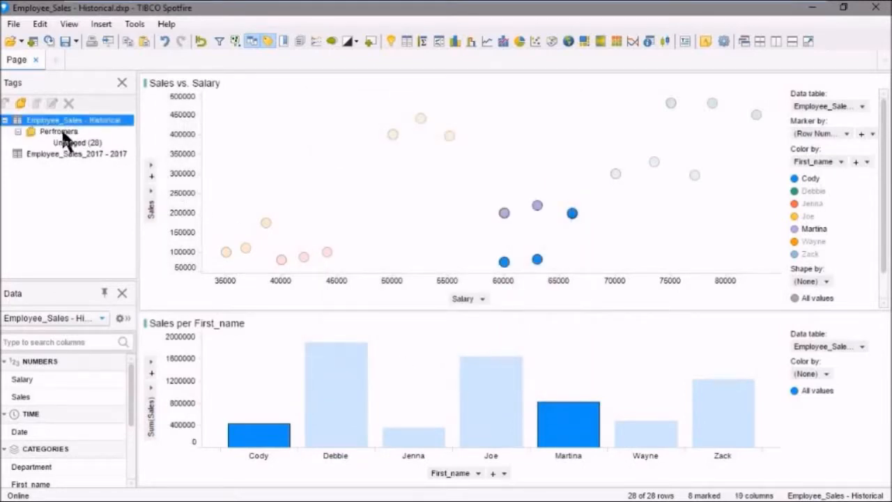
right_click(58, 131)
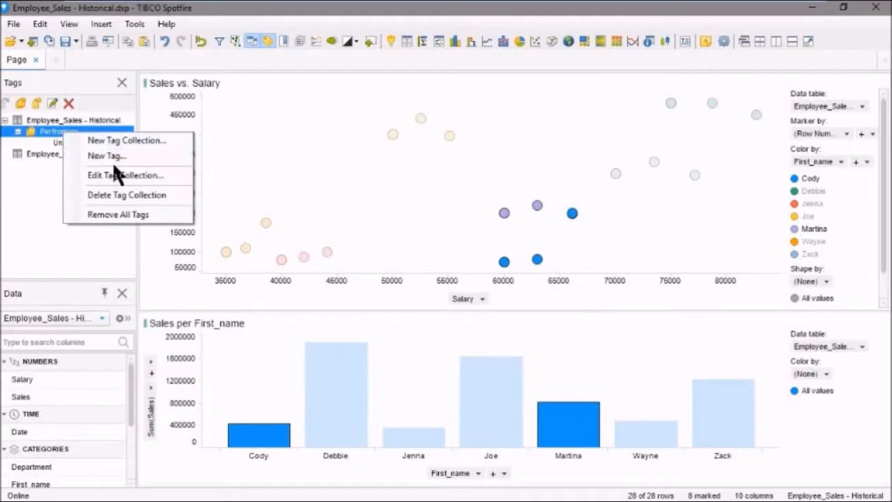
left_click(126, 175)
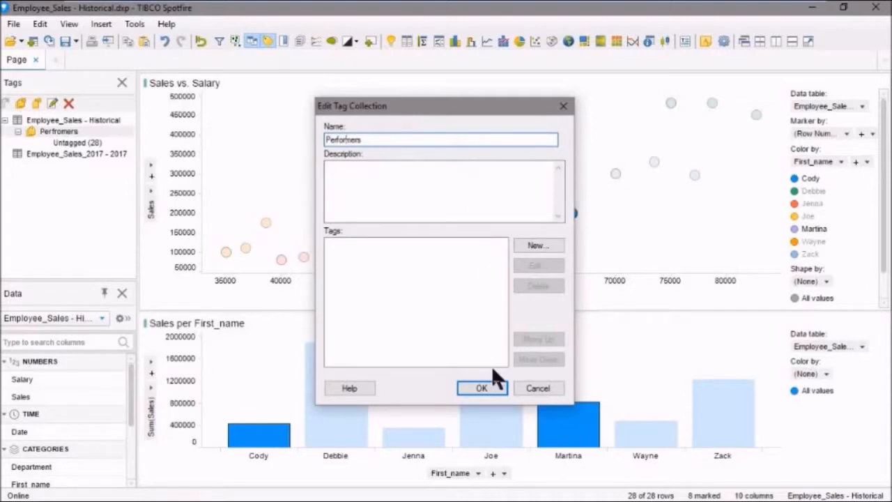
left_click(482, 388)
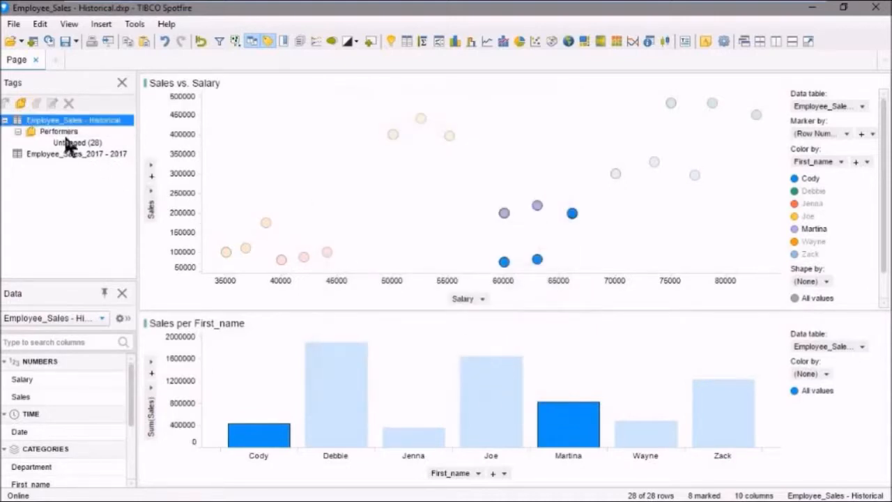
left_click(59, 131)
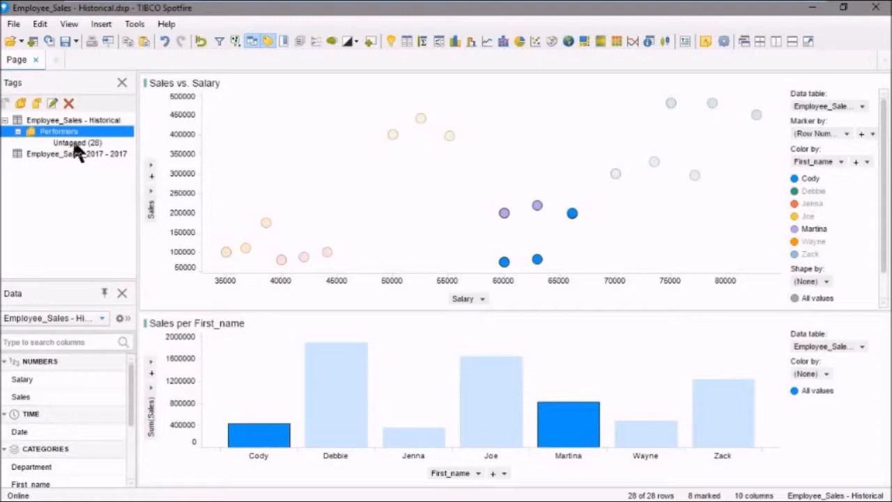
mouse_move(73, 149)
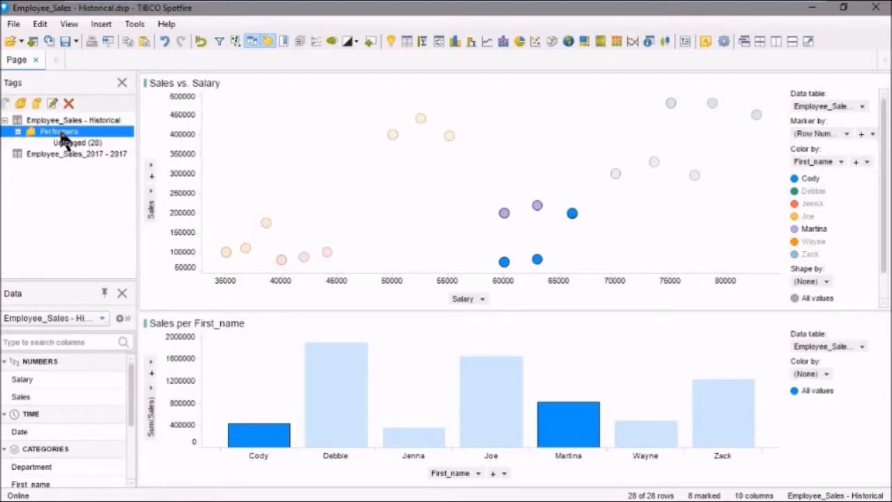
Create a tag named 'Needs Help' inside the Performers collection.
right_click(59, 132)
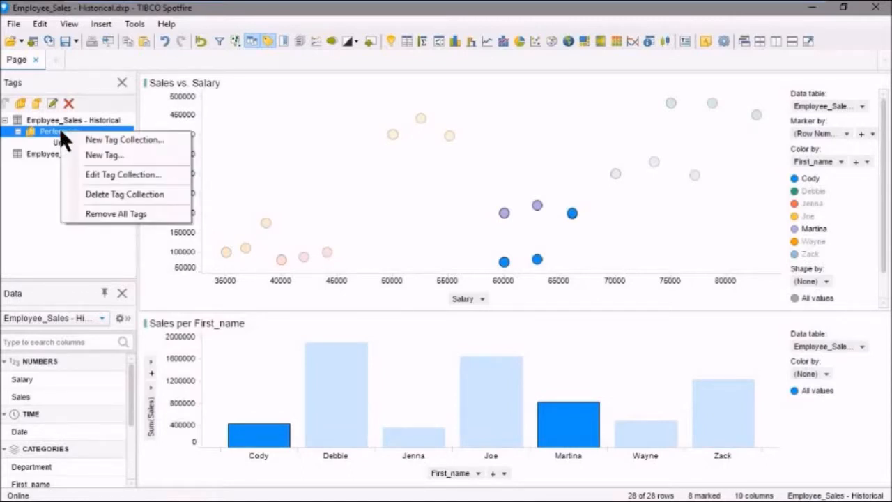
mouse_move(104, 155)
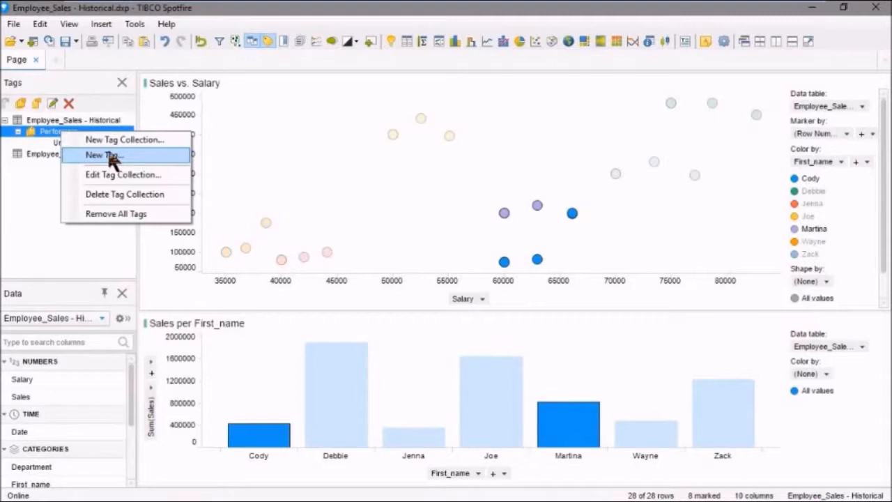
mouse_move(43, 111)
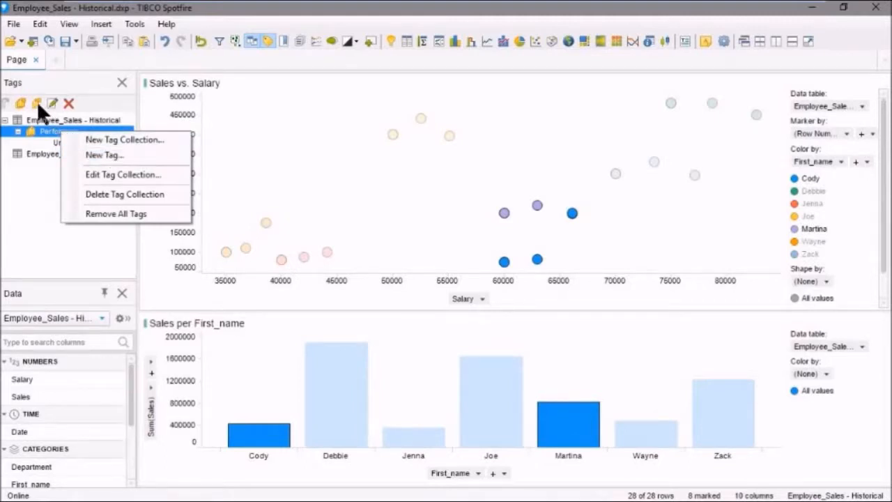
left_click(103, 154)
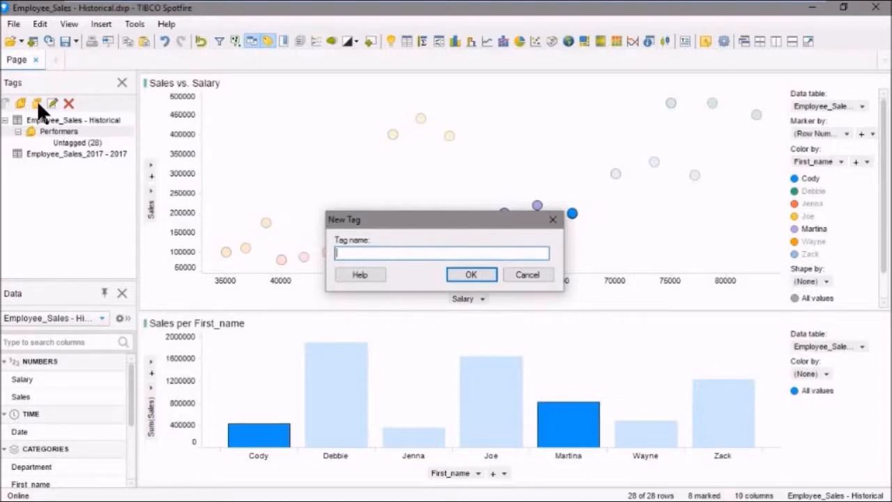
mouse_move(366, 252)
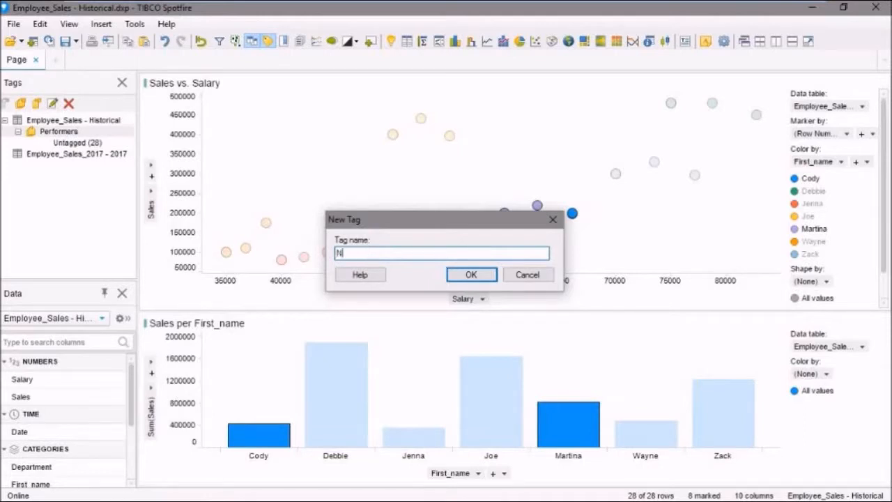
type("Needs")
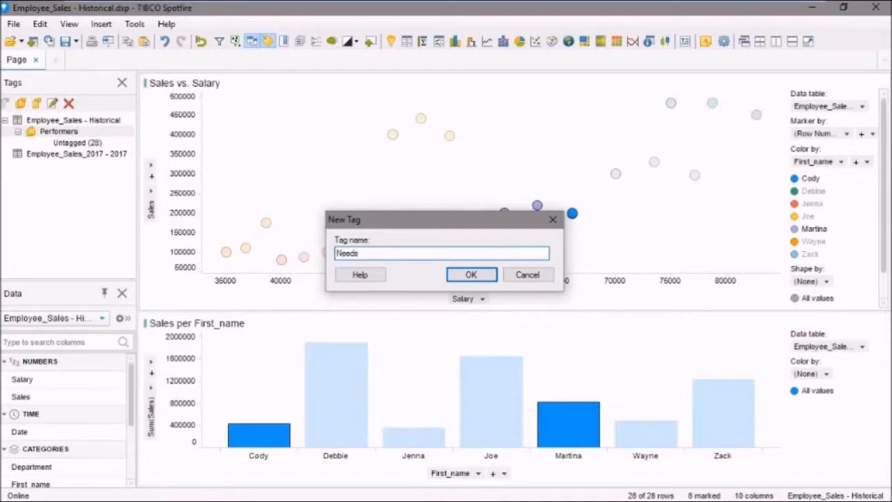
type("Help")
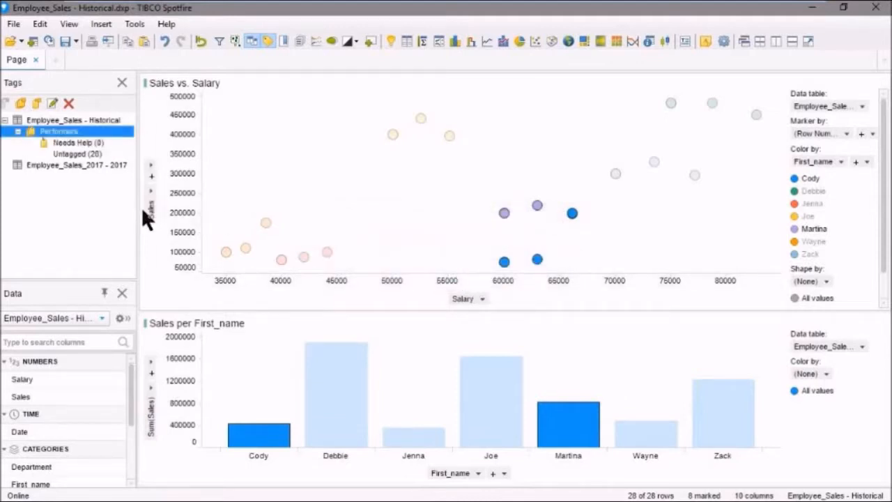
mouse_move(84, 152)
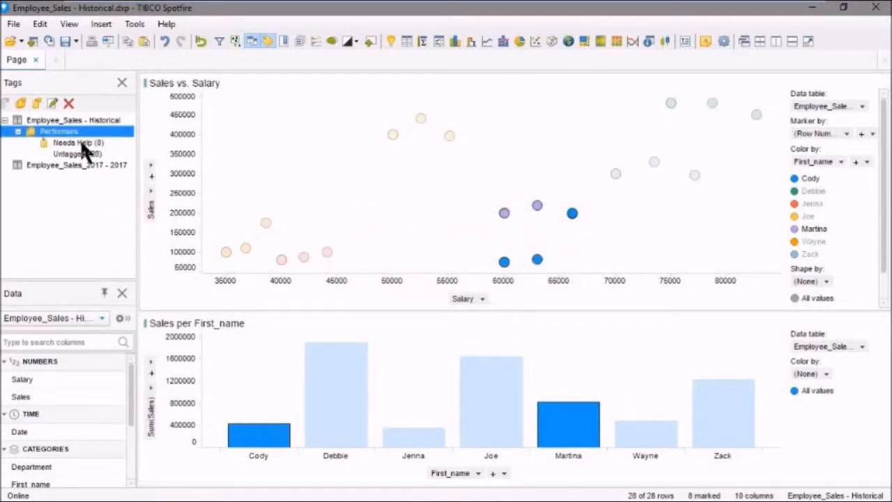
Attach the Needs Help tag to Cody's and Martina's 8 marked rows.
right_click(69, 143)
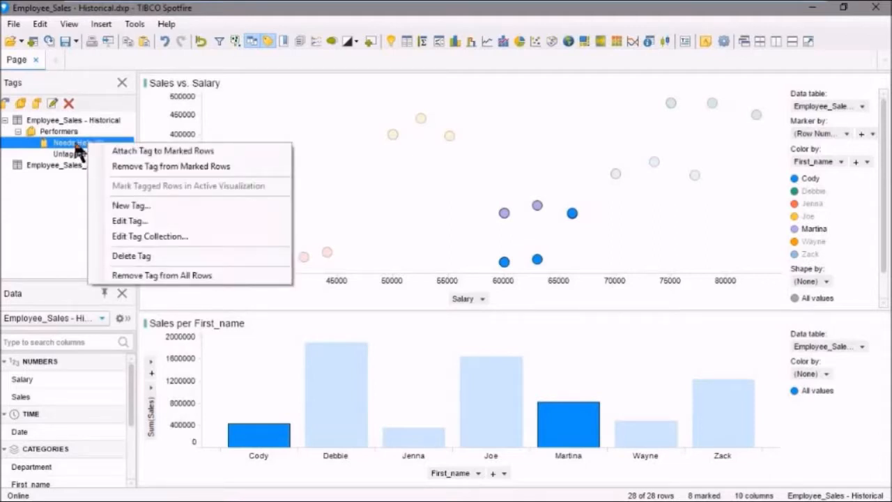
mouse_move(163, 151)
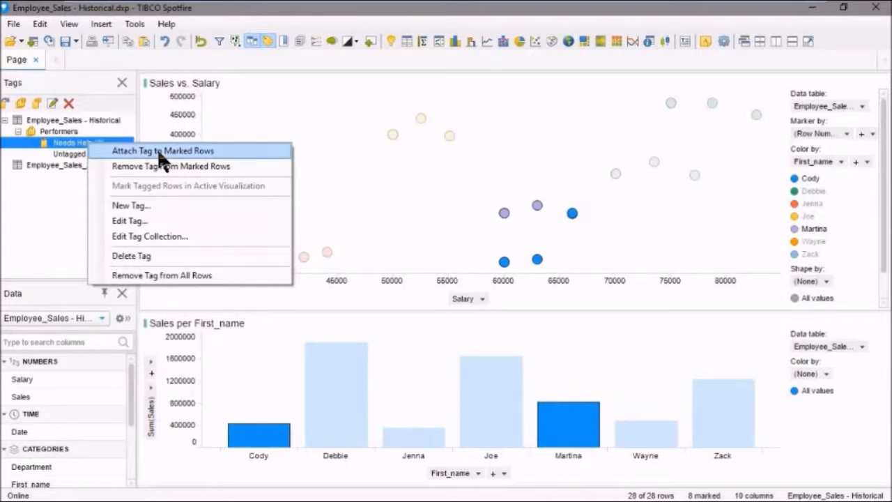
left_click(163, 150)
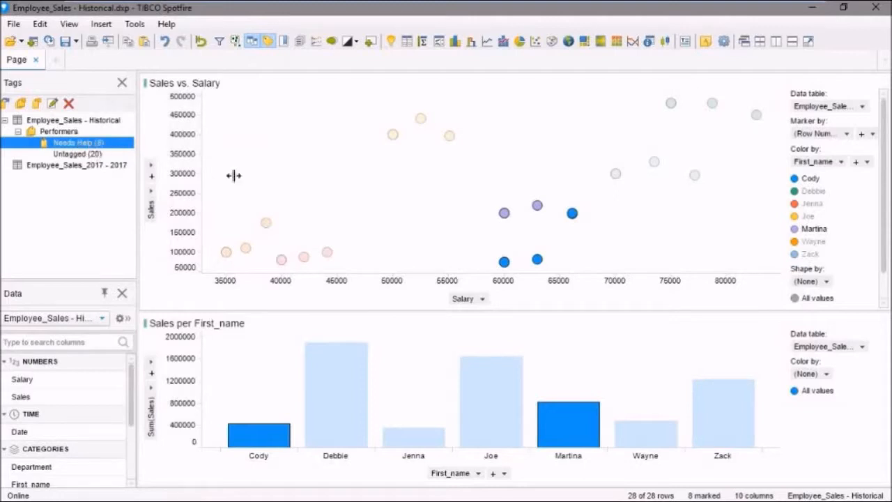
mouse_move(502, 250)
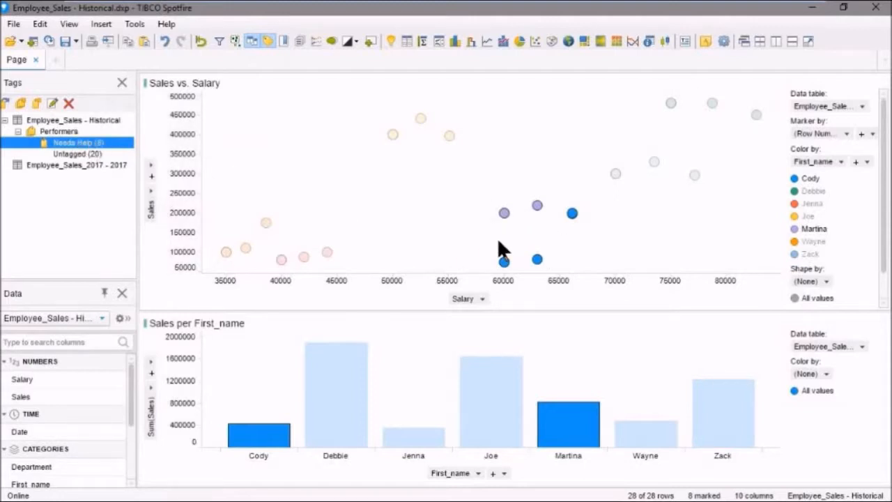
mouse_move(458, 240)
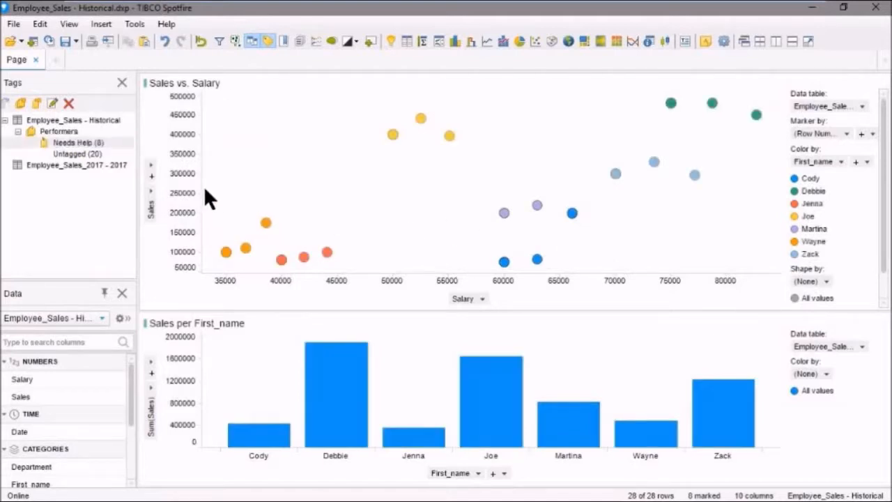
Mark Jenna's and Wayne's points, create an 'Acceptable' tag, and attach it to them.
left_click_drag(206, 188, 369, 272)
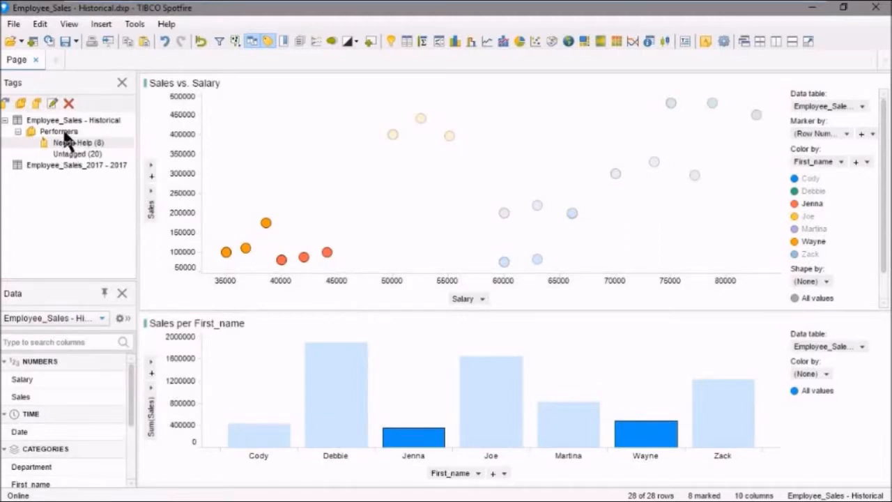
right_click(58, 131)
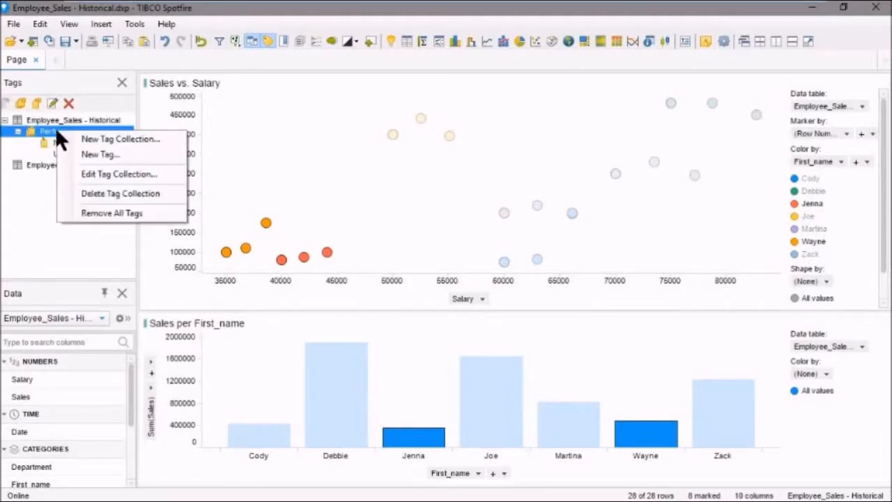
left_click(99, 154)
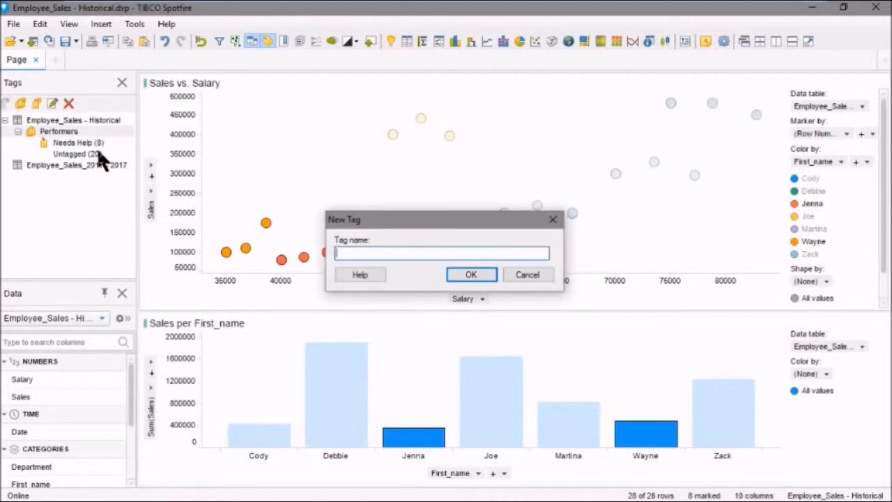
type("Acceptable")
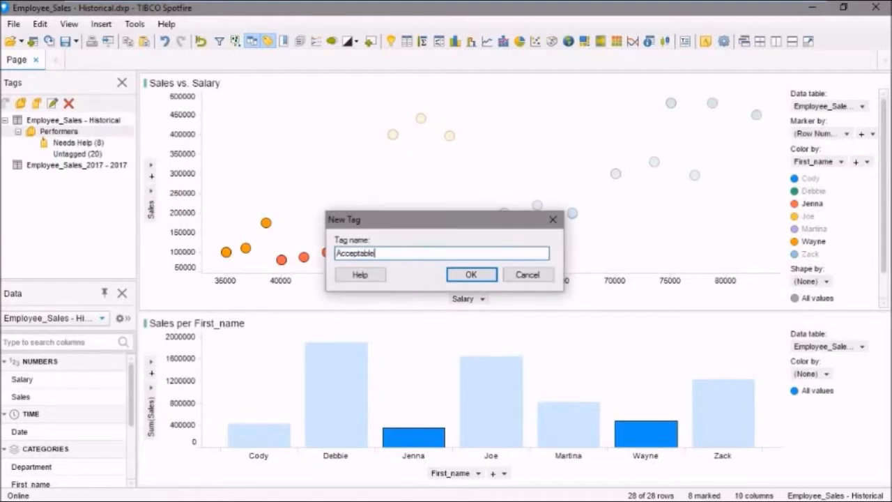
left_click(471, 274)
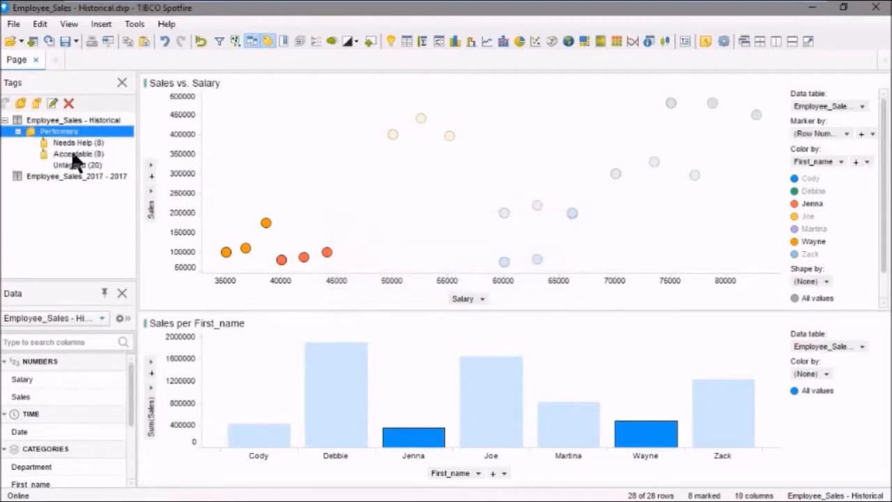
right_click(77, 153)
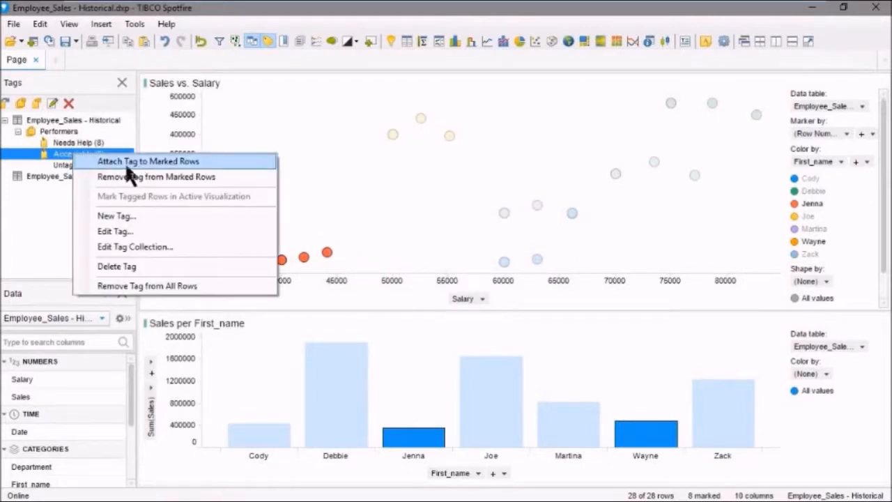
left_click(148, 161)
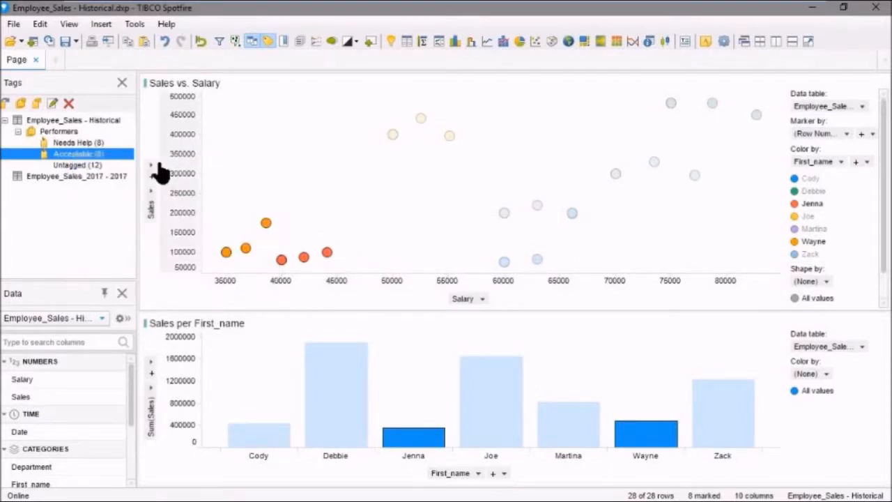
mouse_move(470, 173)
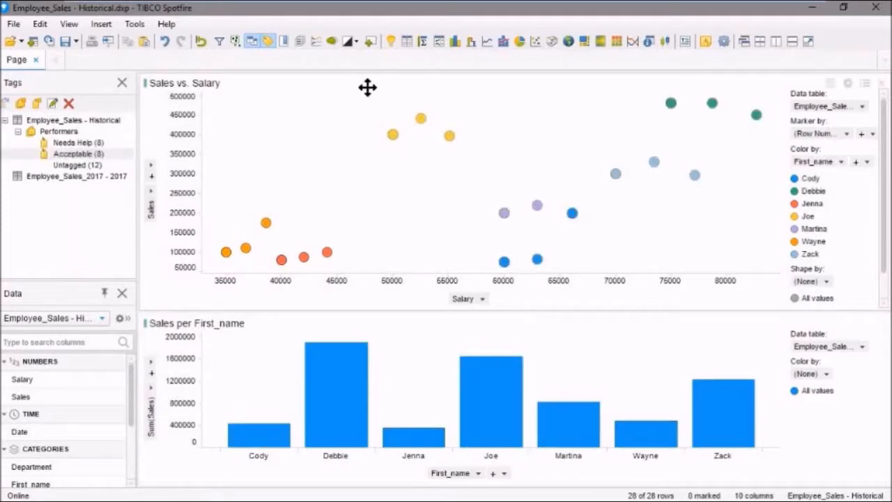
Mark Joe's, Debbie's and Zack's points, create an 'Excellent' tag, and tag those rows.
left_click_drag(373, 90, 426, 149)
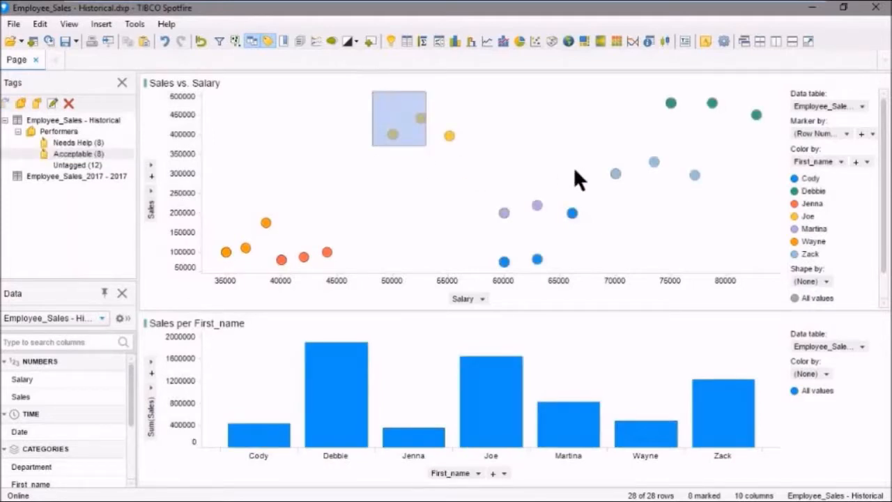
left_click_drag(373, 94, 767, 181)
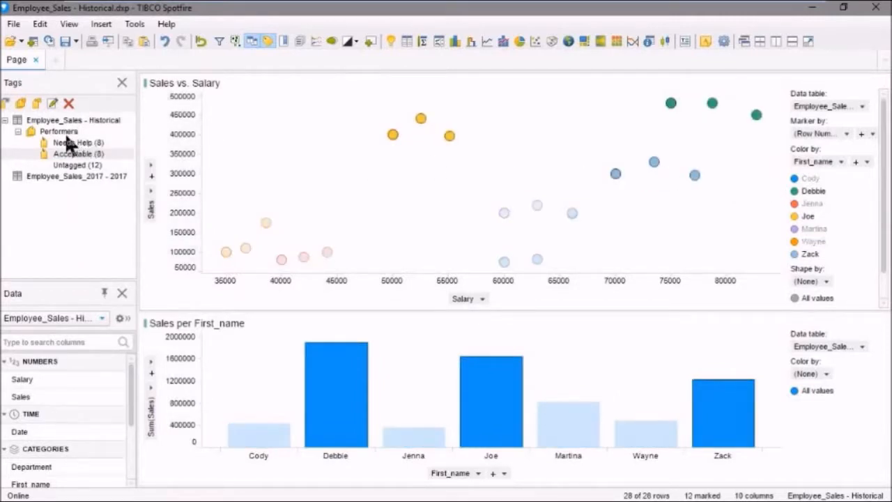
left_click(20, 103)
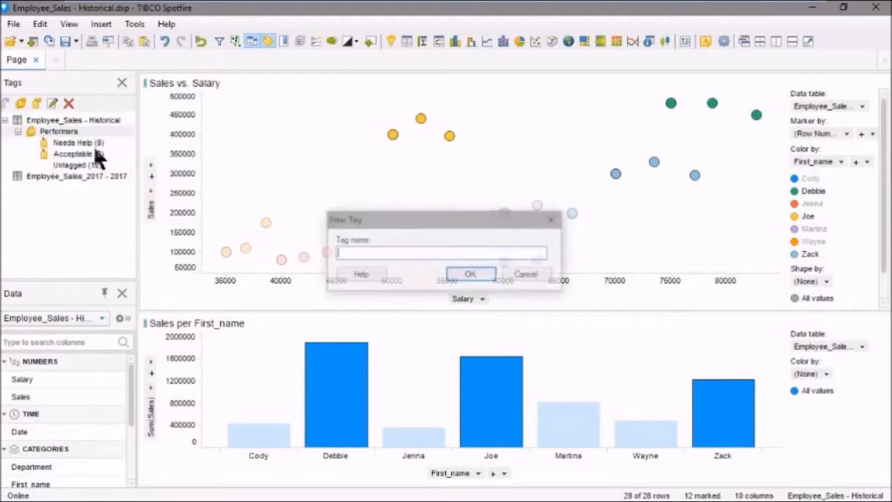
type("Excellent")
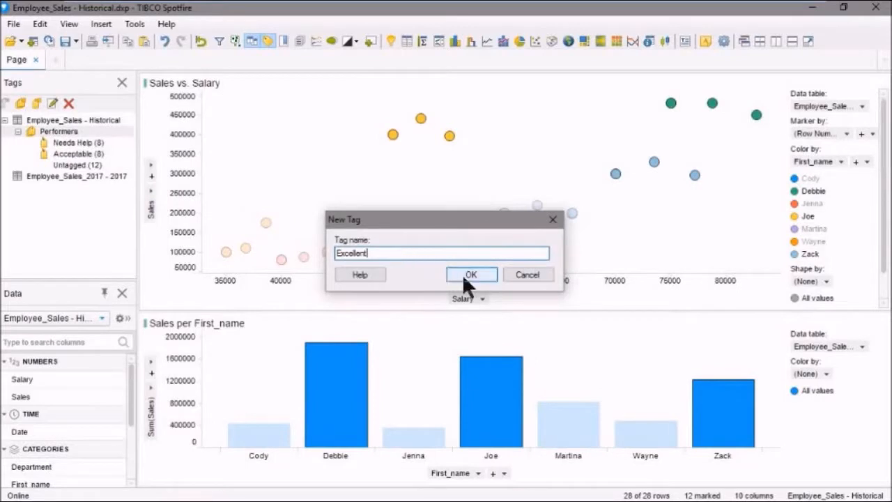
left_click(471, 274)
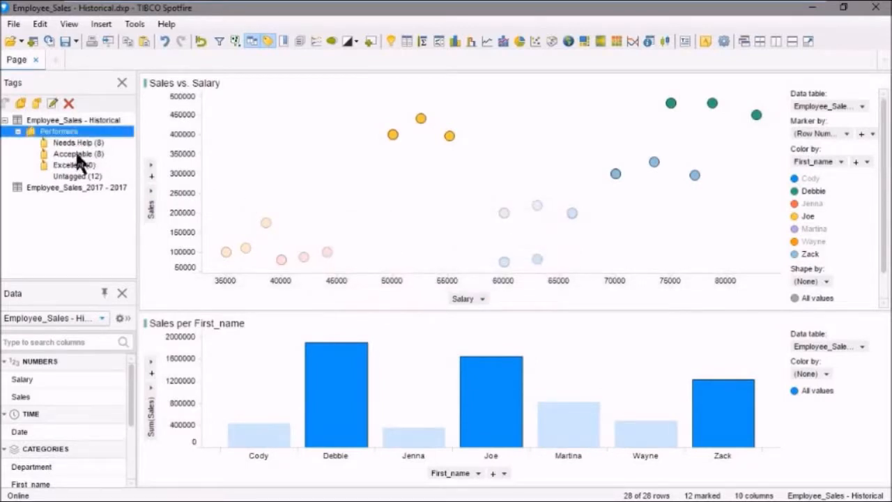
right_click(69, 165)
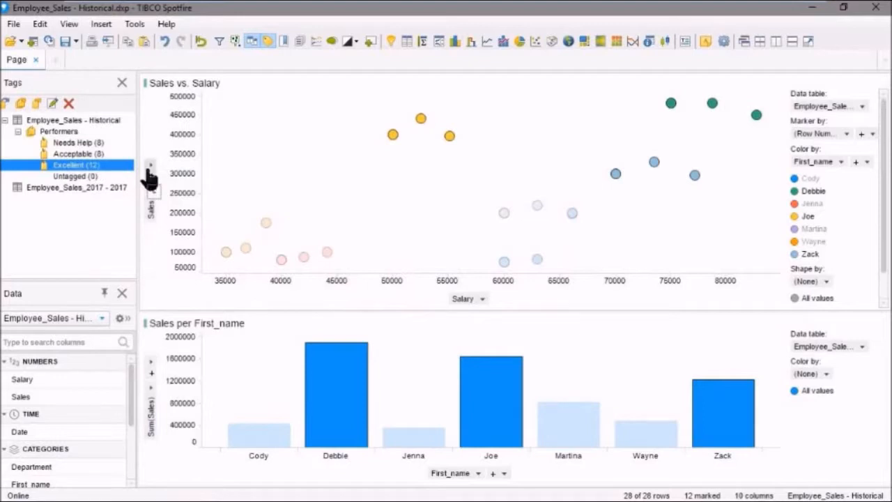
mouse_move(80, 187)
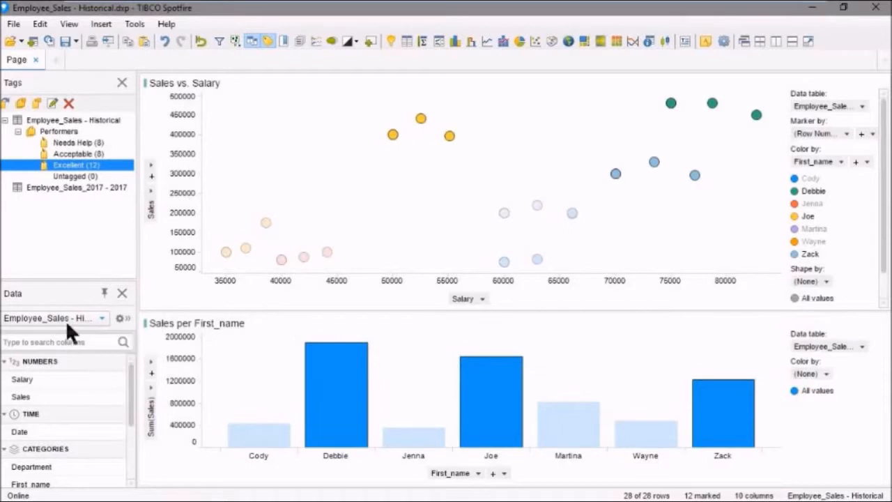
scroll("down", 3)
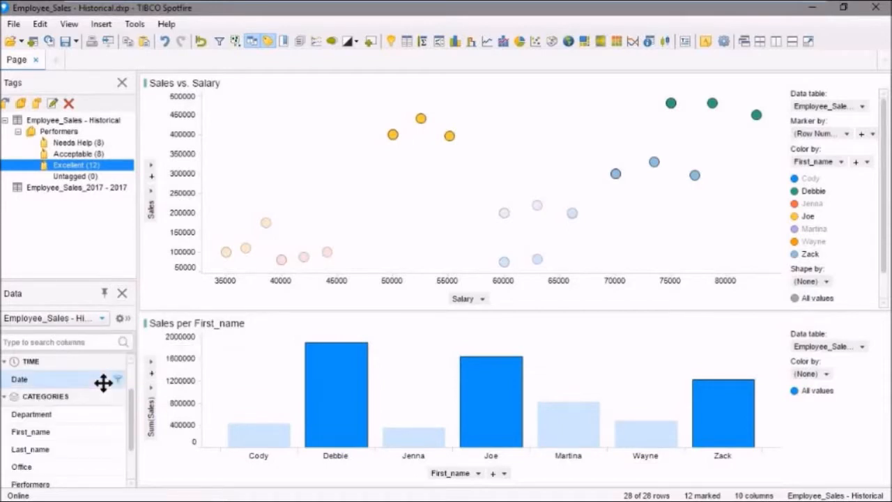
scroll("down", 3)
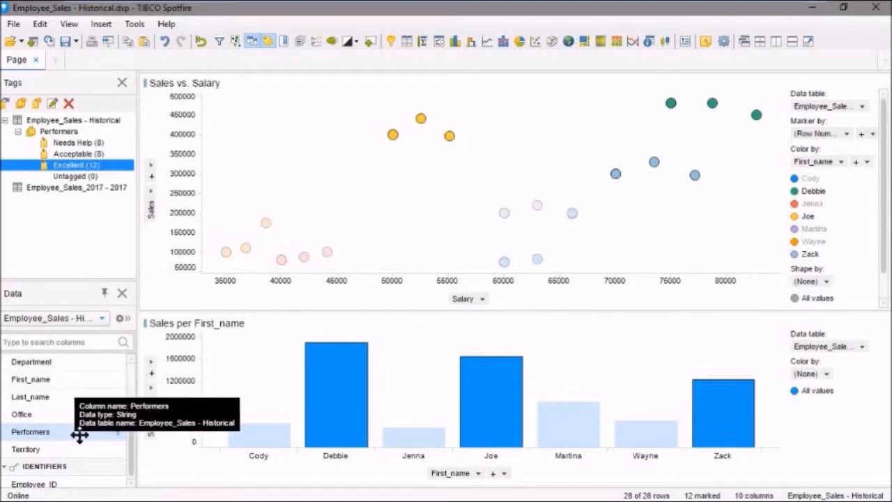
mouse_move(117, 432)
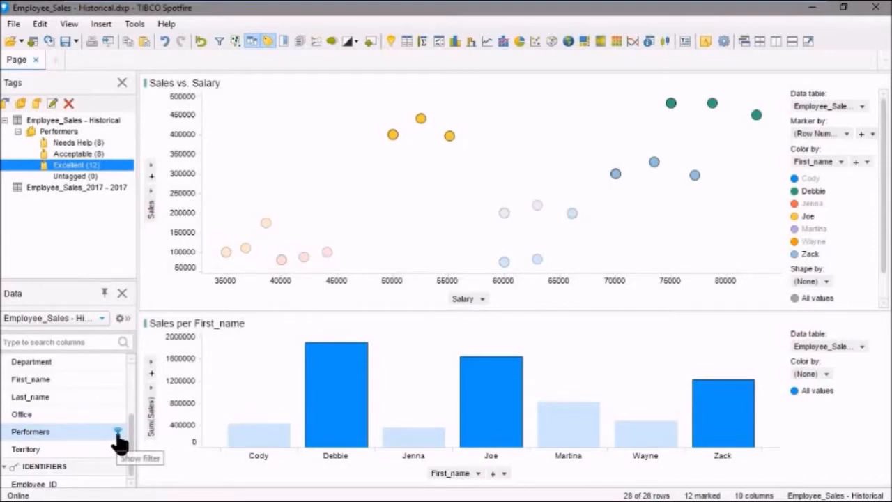
left_click(118, 431)
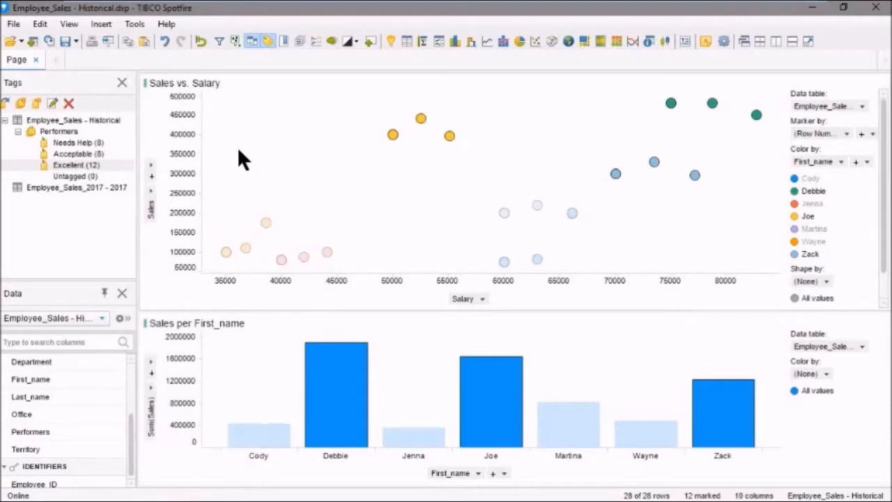
Unmark all rows and add a table visualization of the Historical sales data.
left_click(568, 170)
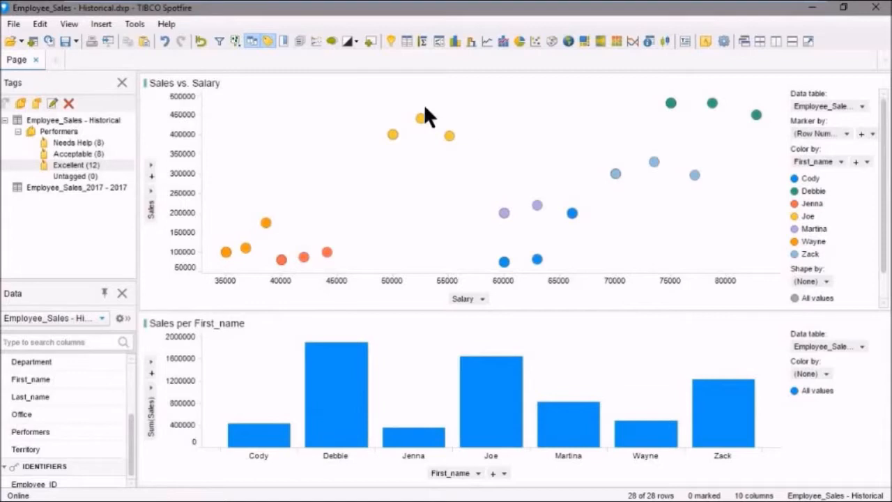
mouse_move(406, 41)
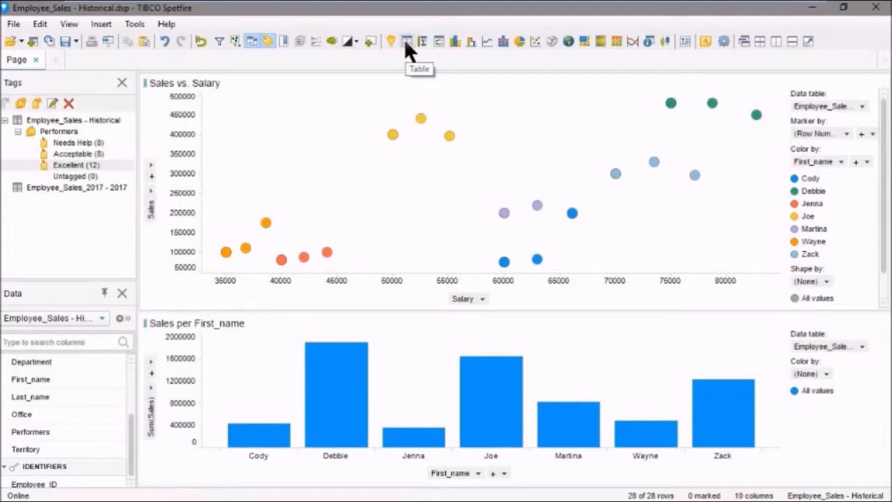
left_click(407, 41)
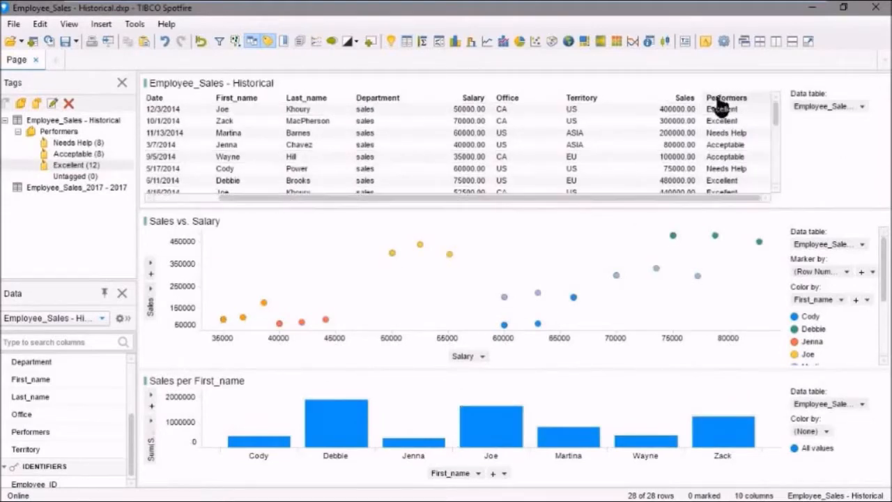
mouse_move(726, 108)
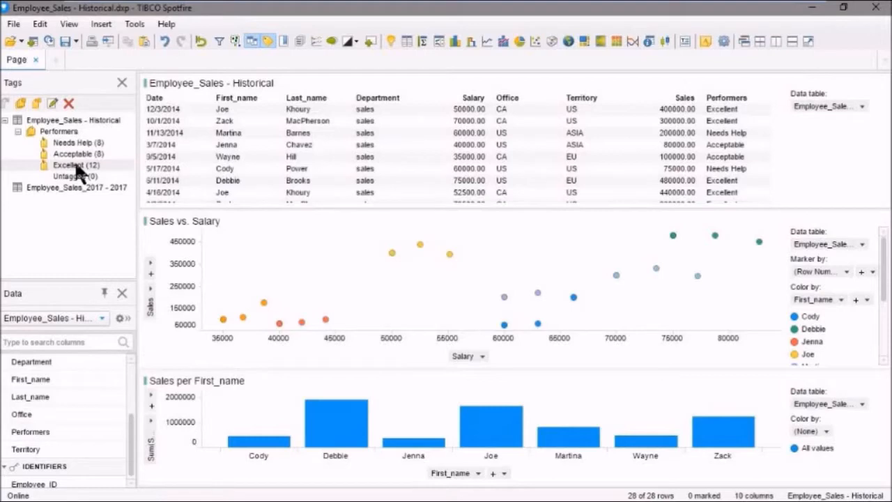
Mark the 12 Excellent-tagged rows via the Tags panel.
left_click(75, 164)
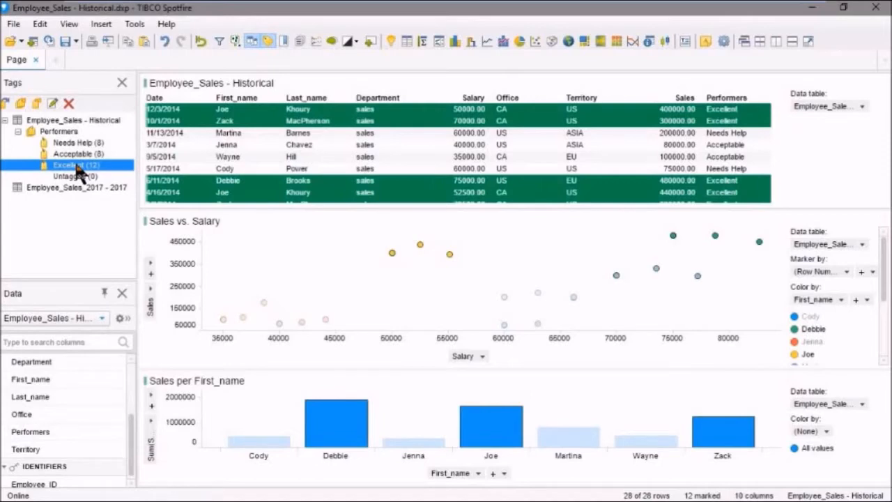
mouse_move(301, 61)
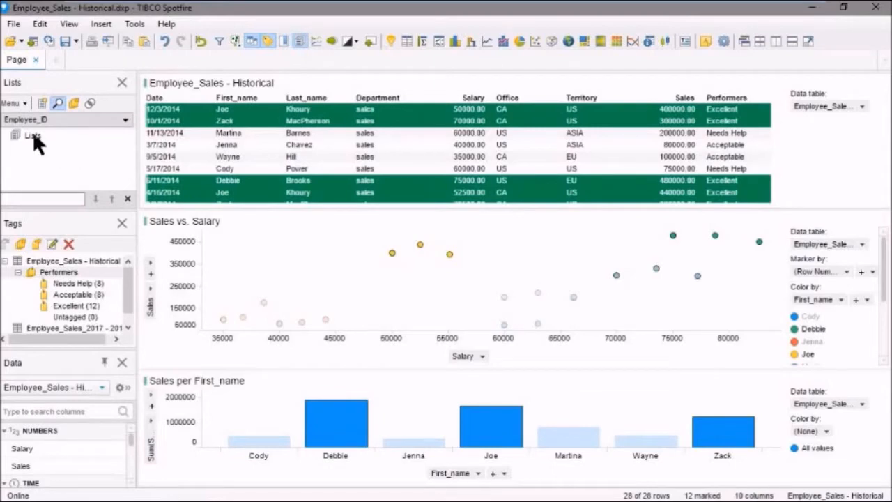
Start a list from marked rows named 'Excellent Performers', grouped by Office.
right_click(34, 136)
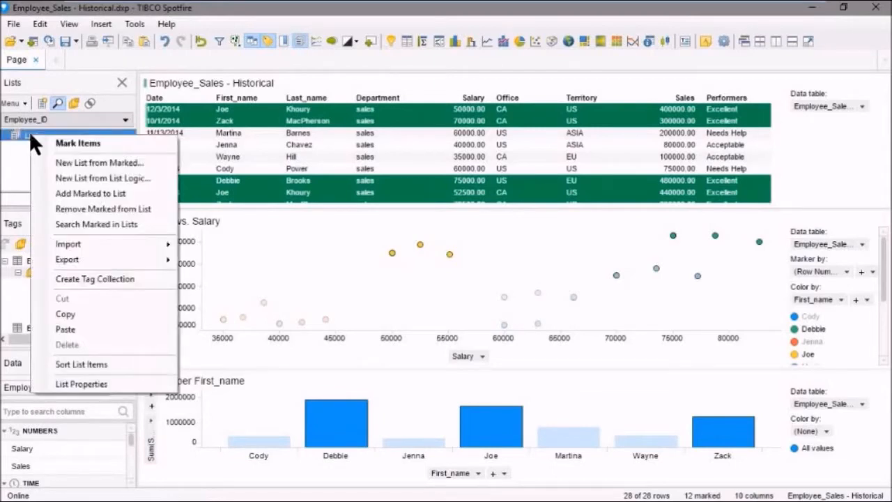
mouse_move(99, 163)
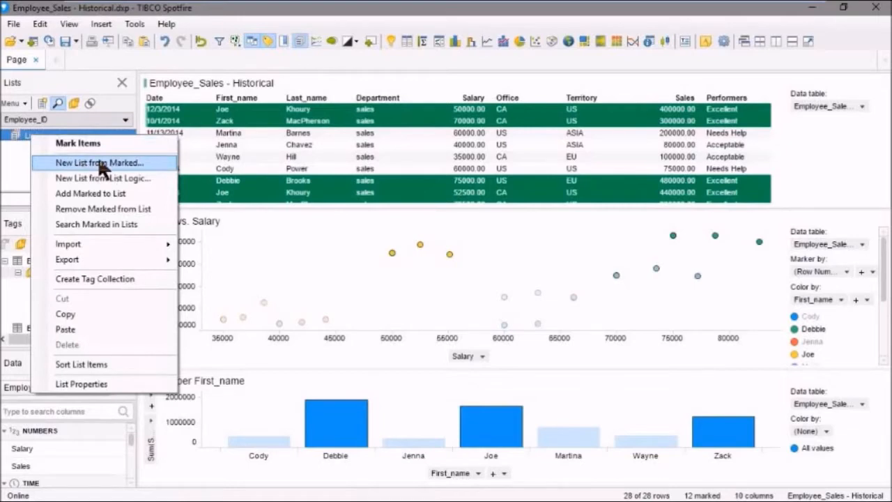
left_click(99, 162)
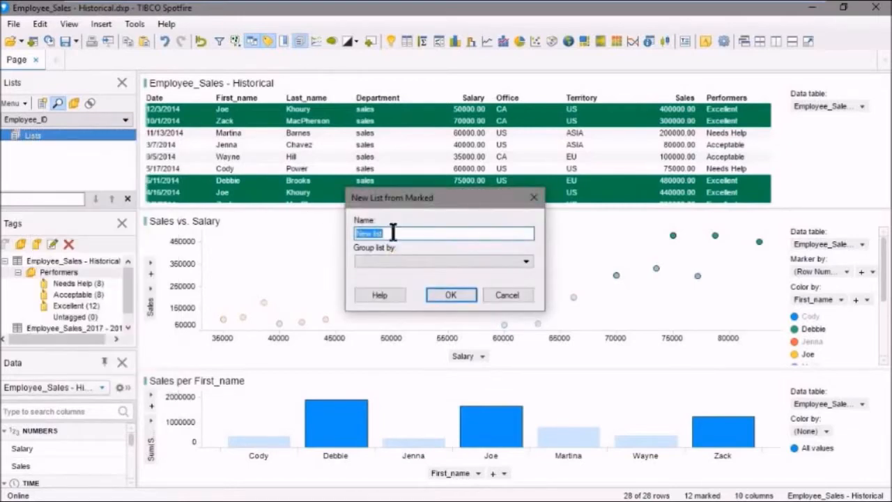
type("E")
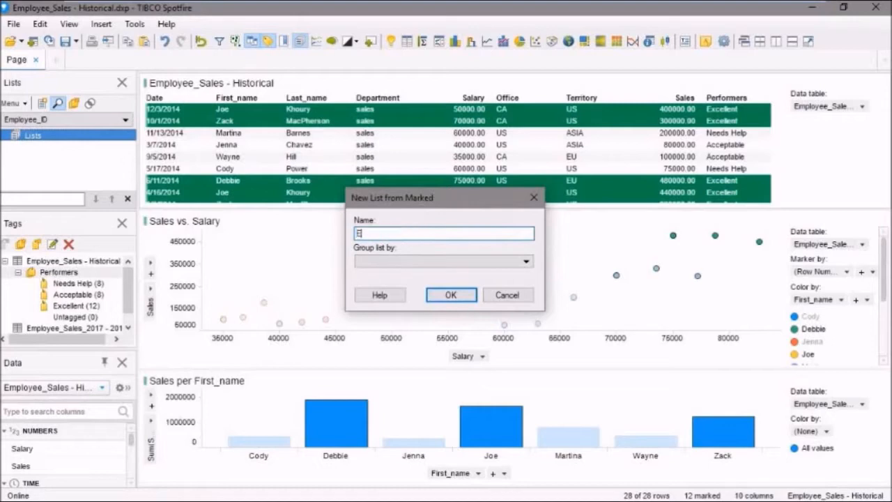
type("Excellent Perform")
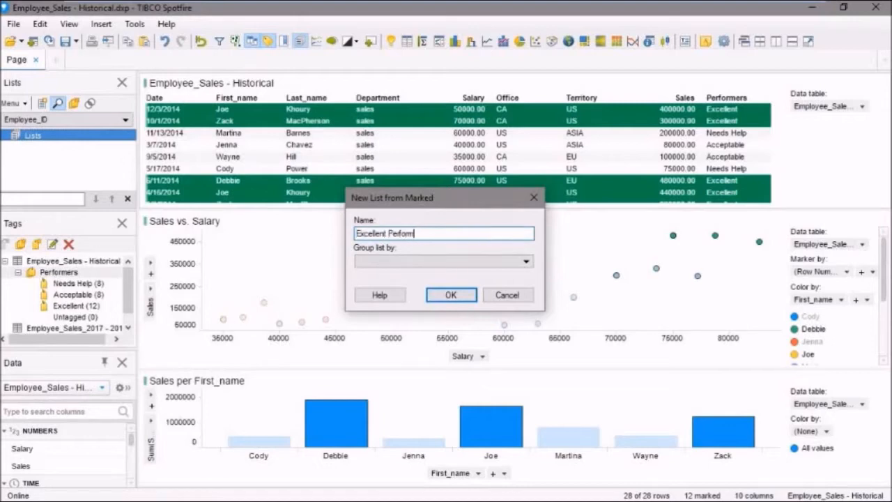
type("ers")
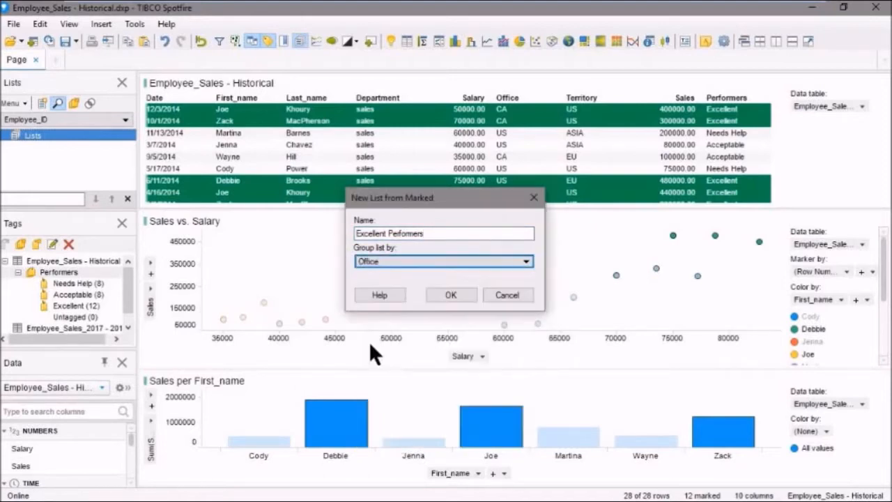
mouse_move(451, 295)
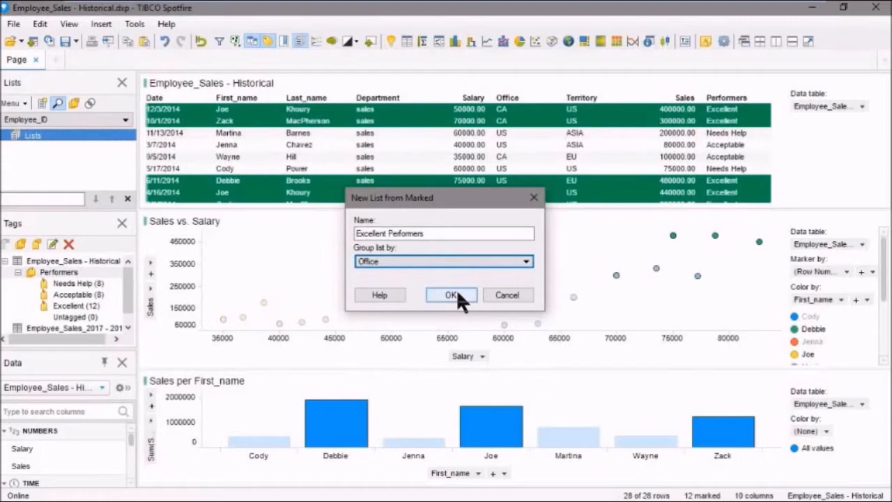
Confirm the Excellent Performers list, expand it, and select the CA (2) group.
left_click(450, 295)
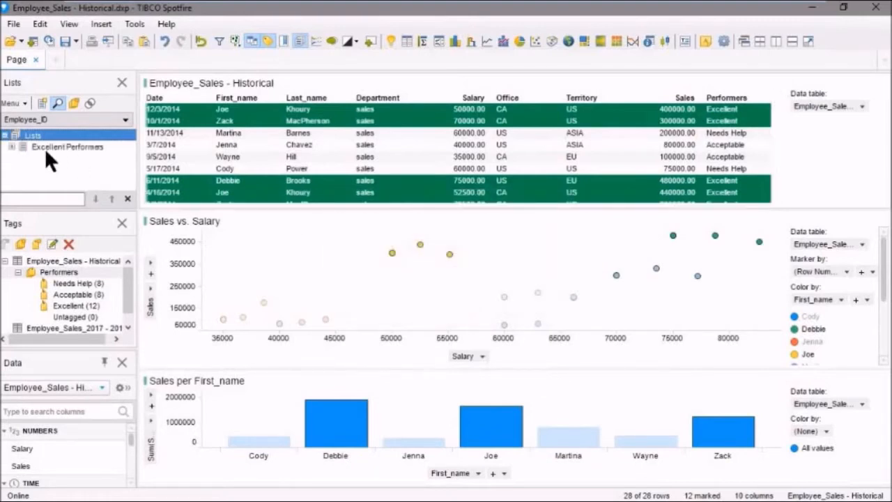
mouse_move(14, 157)
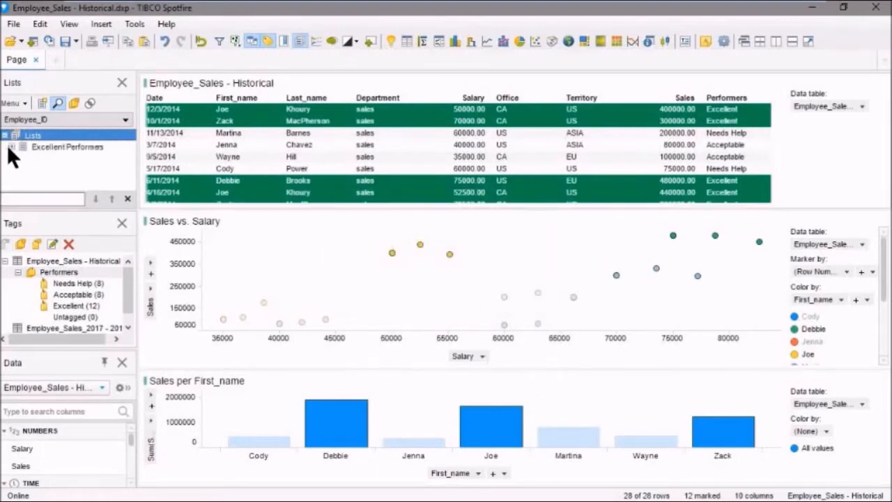
left_click(12, 146)
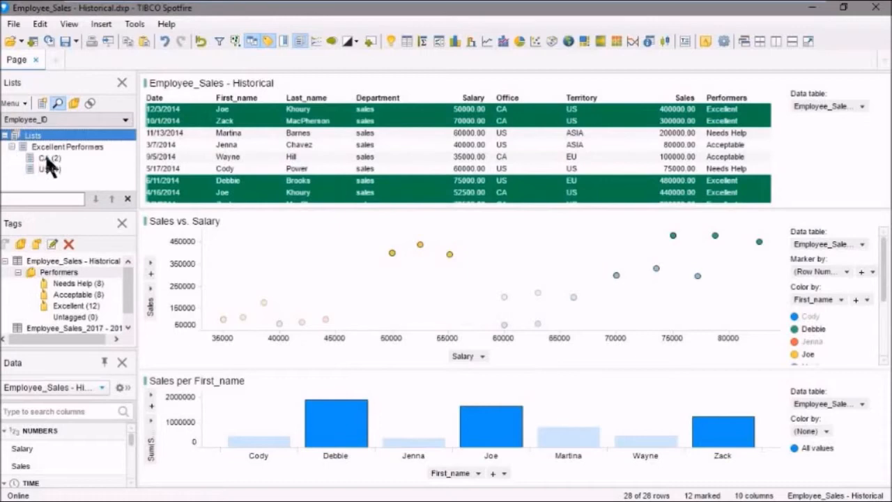
left_click(49, 158)
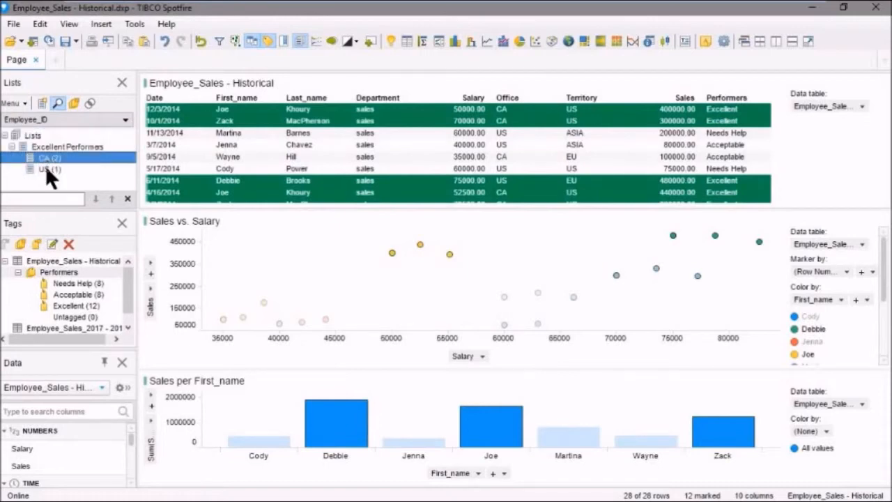